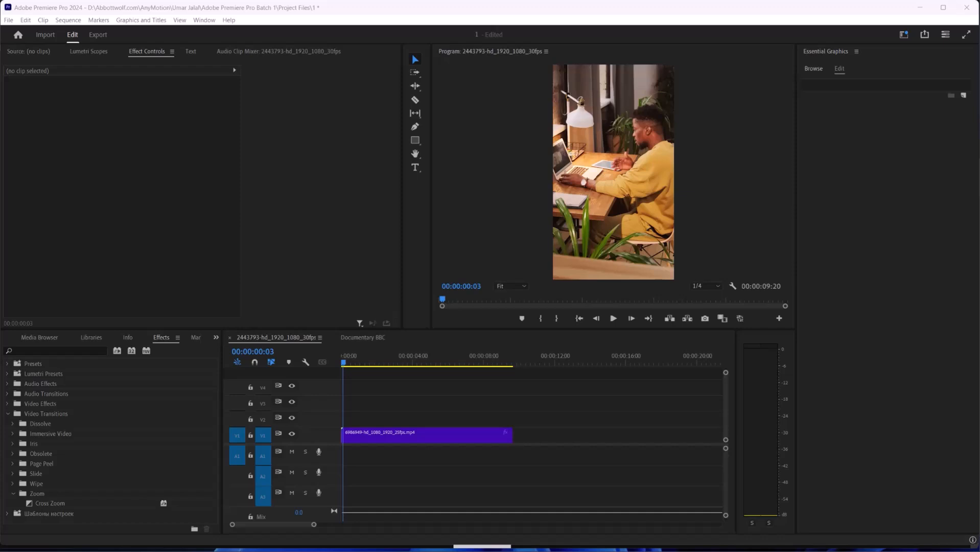
mouse_move(777, 112)
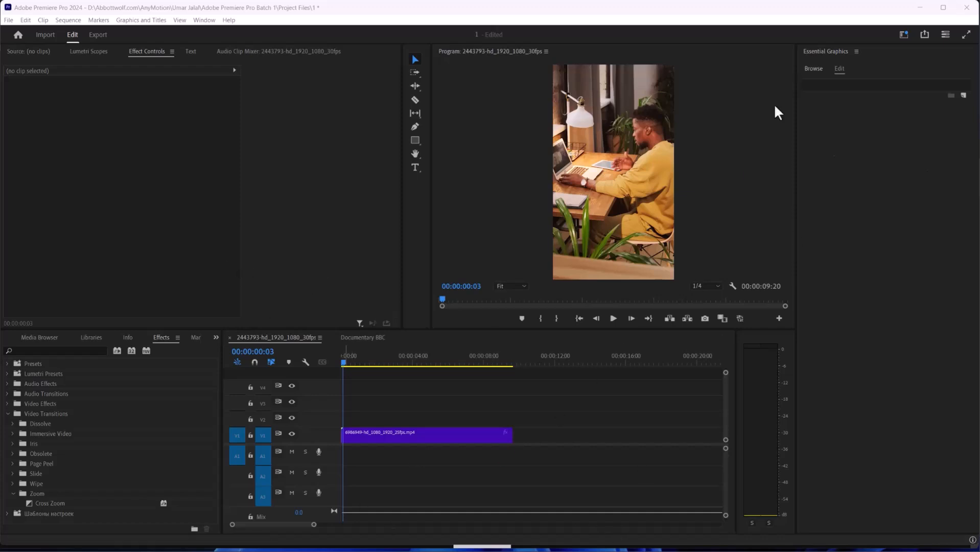
mouse_move(509, 75)
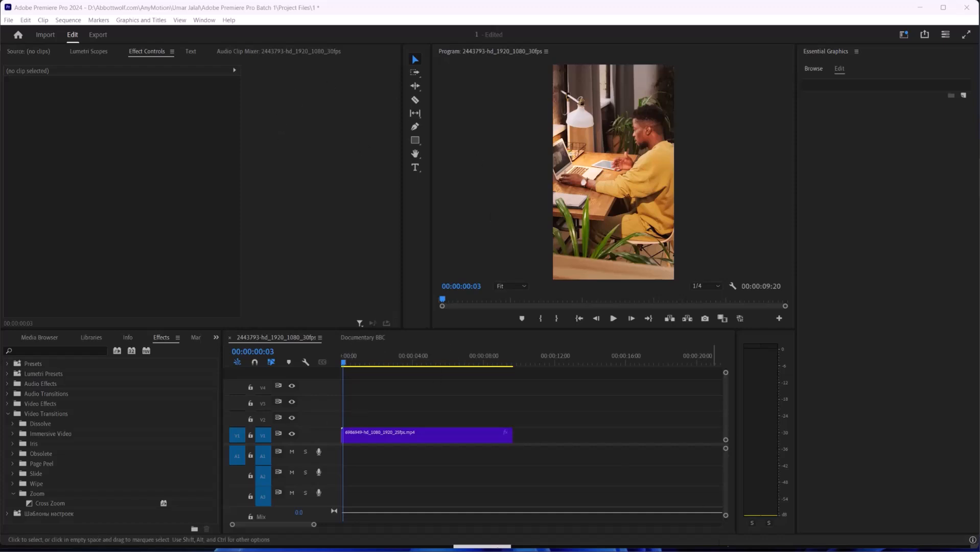
mouse_move(493, 231)
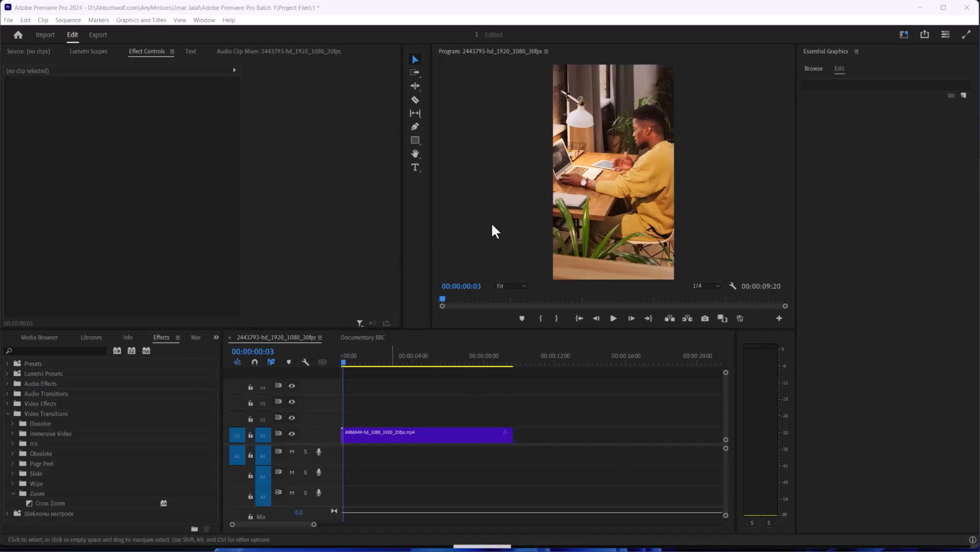
mouse_move(769, 313)
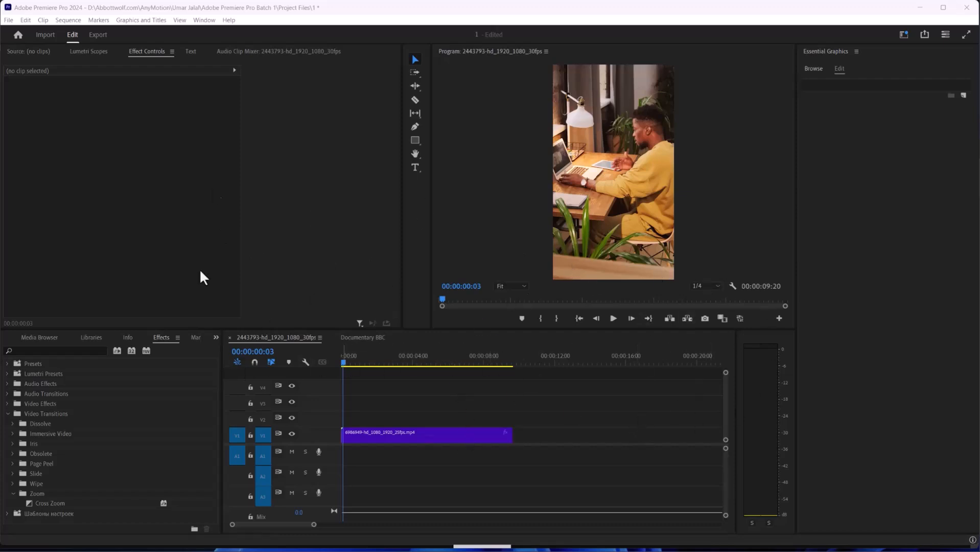
mouse_move(407, 308)
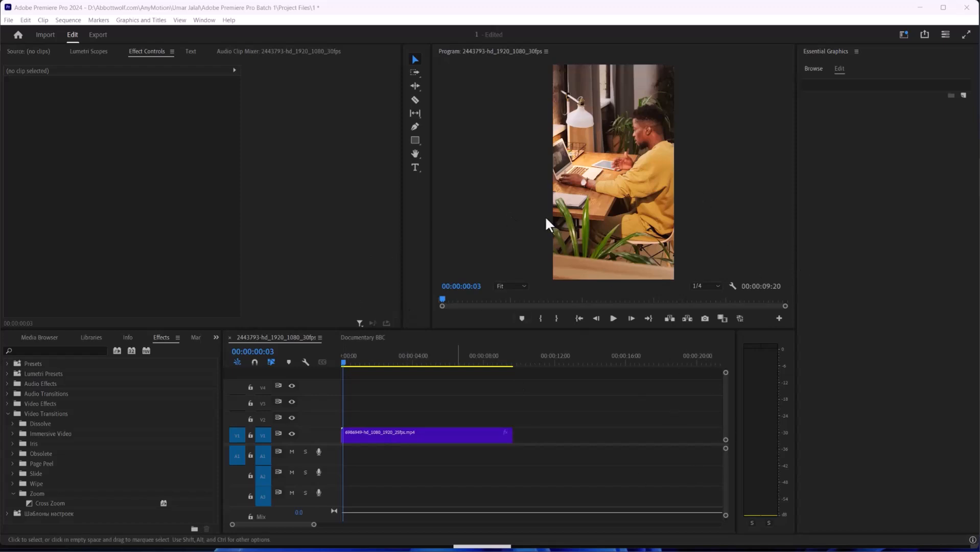
mouse_move(560, 244)
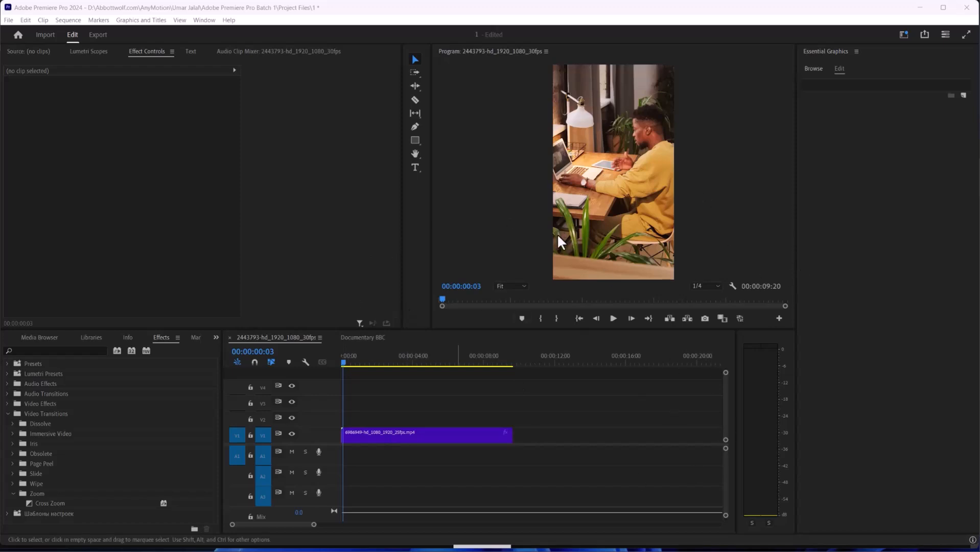
mouse_move(448, 144)
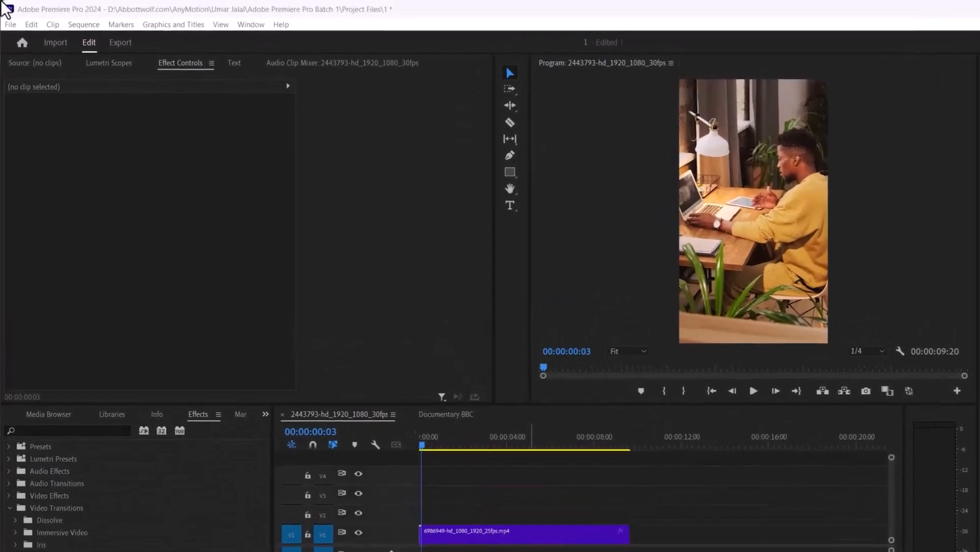
Reach the General page of Project Settings from the File menu.
left_click(10, 24)
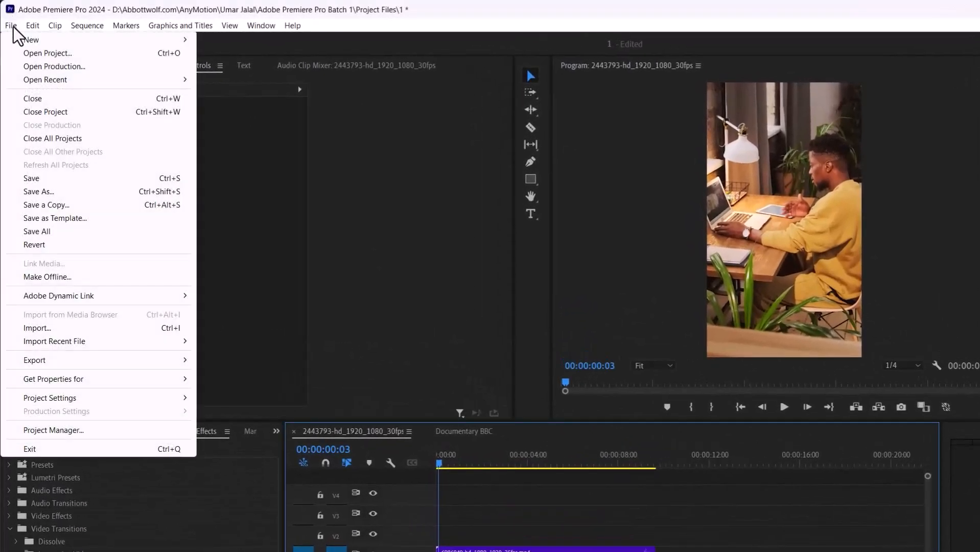
mouse_move(50, 398)
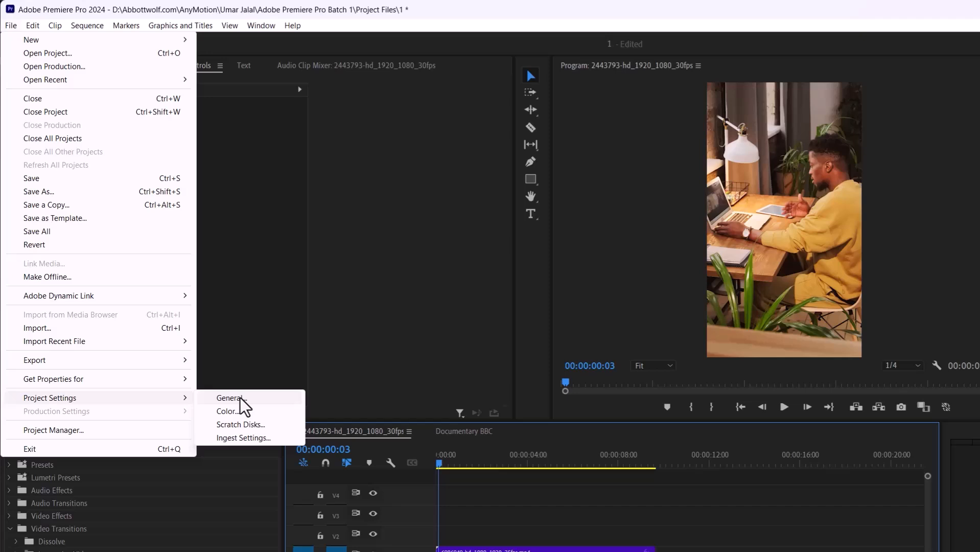
left_click(231, 398)
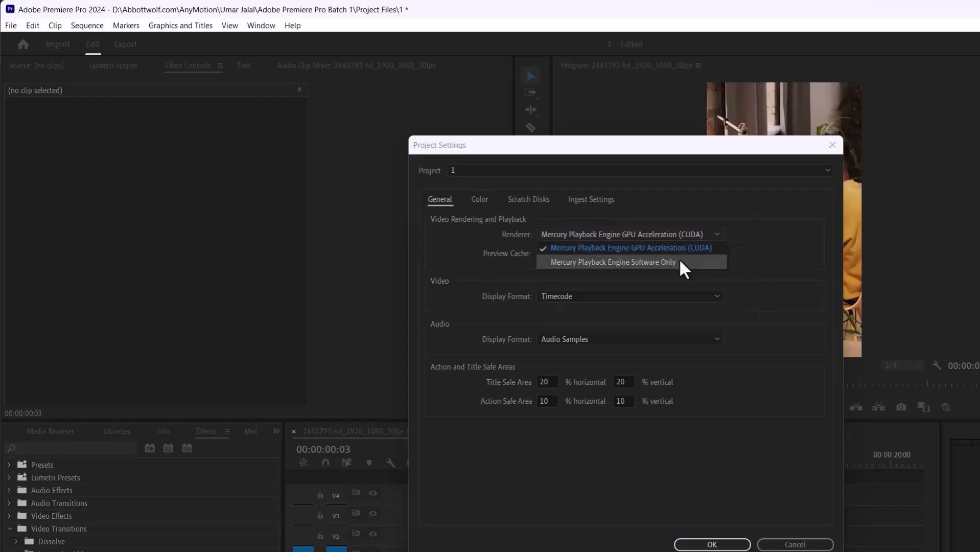
Choose Mercury Playback Engine GPU Acceleration (CUDA) as renderer after trying Software Only, and confirm.
left_click(612, 262)
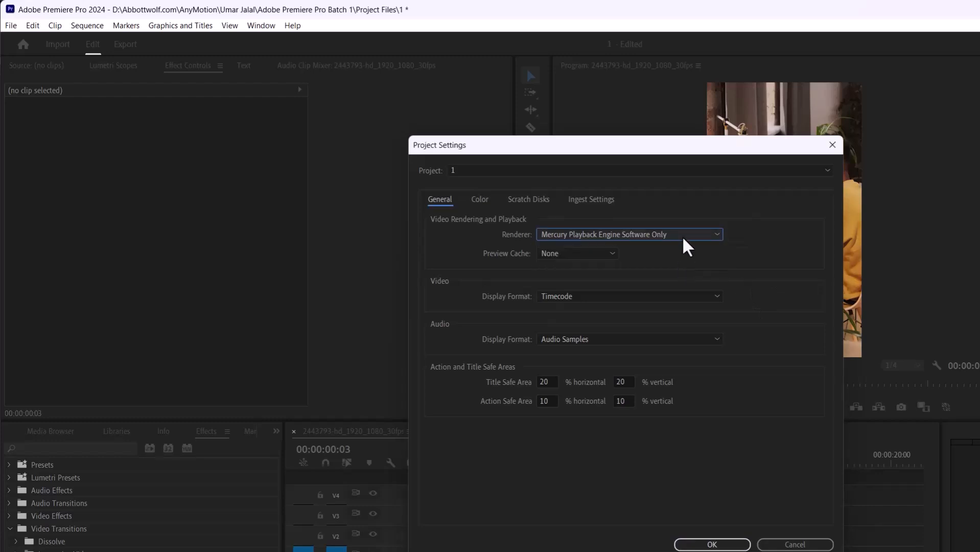
left_click(628, 234)
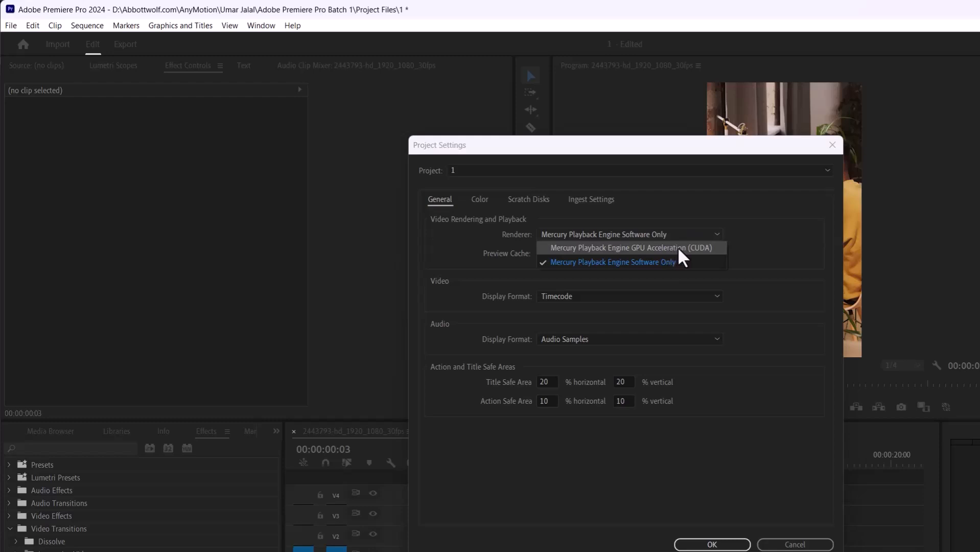
left_click(631, 247)
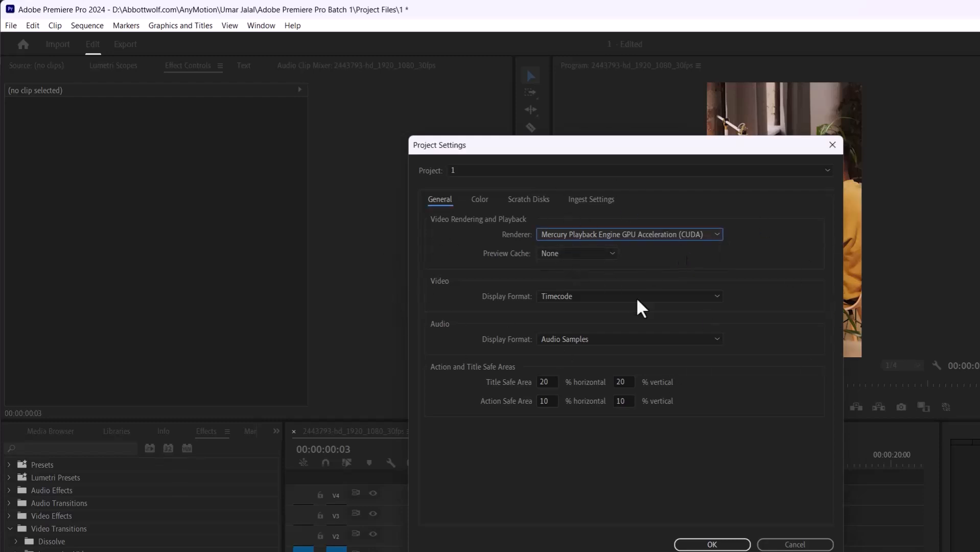
mouse_move(669, 226)
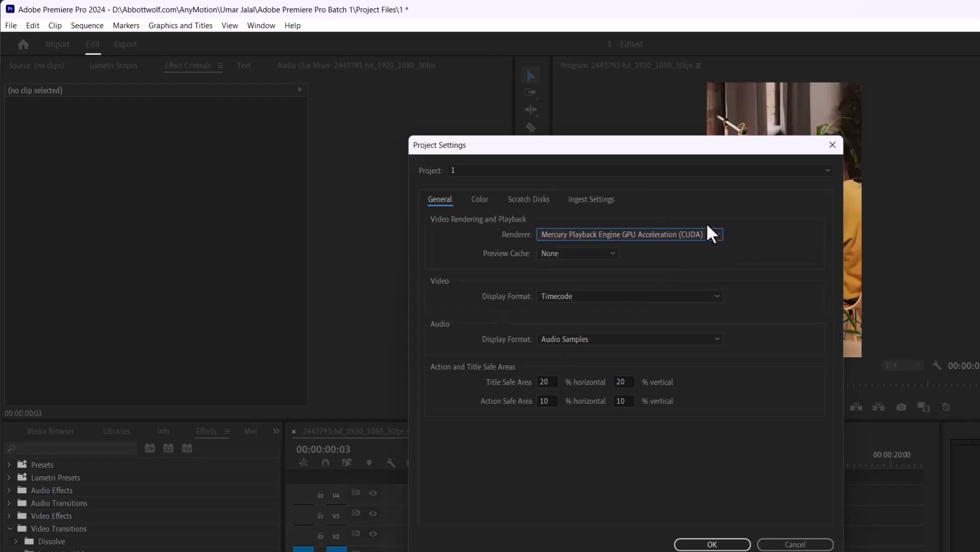
mouse_move(697, 242)
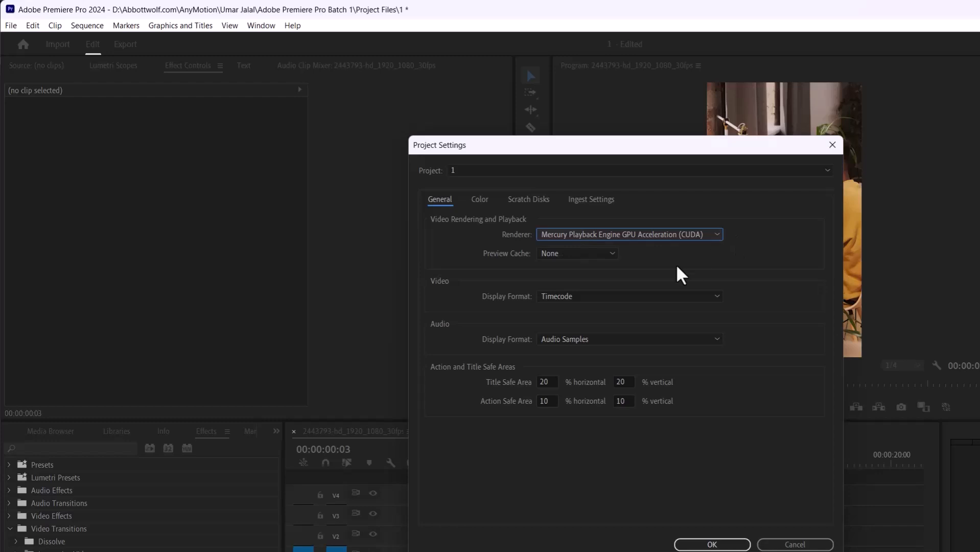
left_click(713, 544)
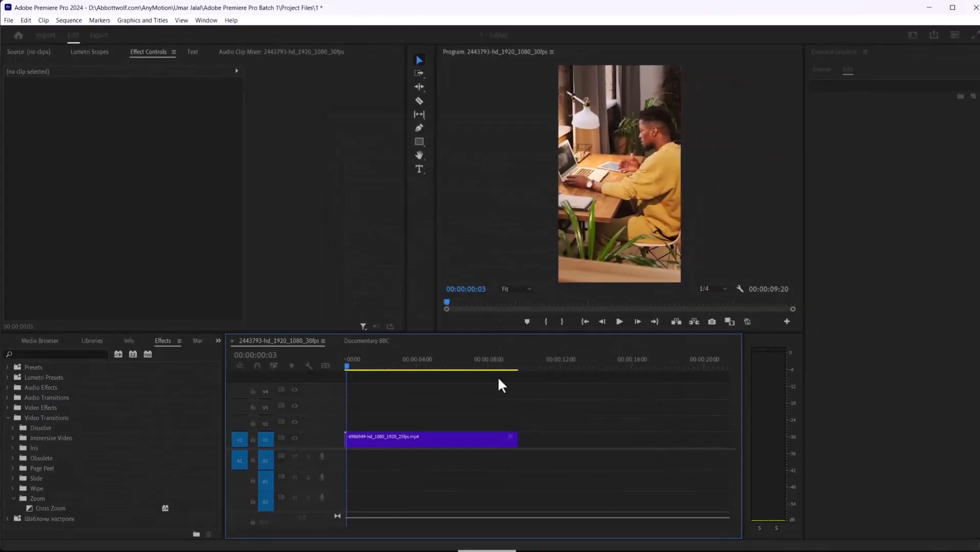
Bring up Sequence Settings for the 1080×1920 vertical sequence from the Sequence menu.
left_click(69, 20)
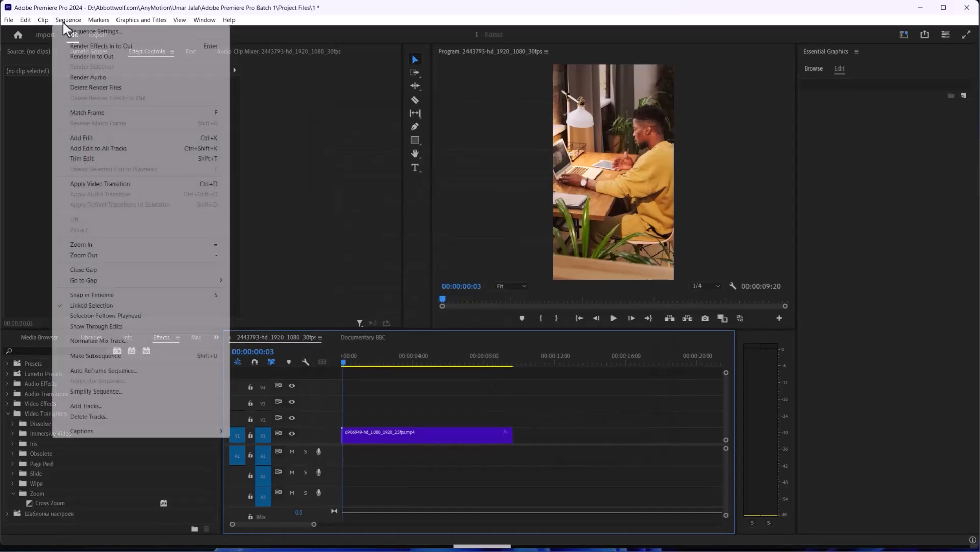
left_click(92, 30)
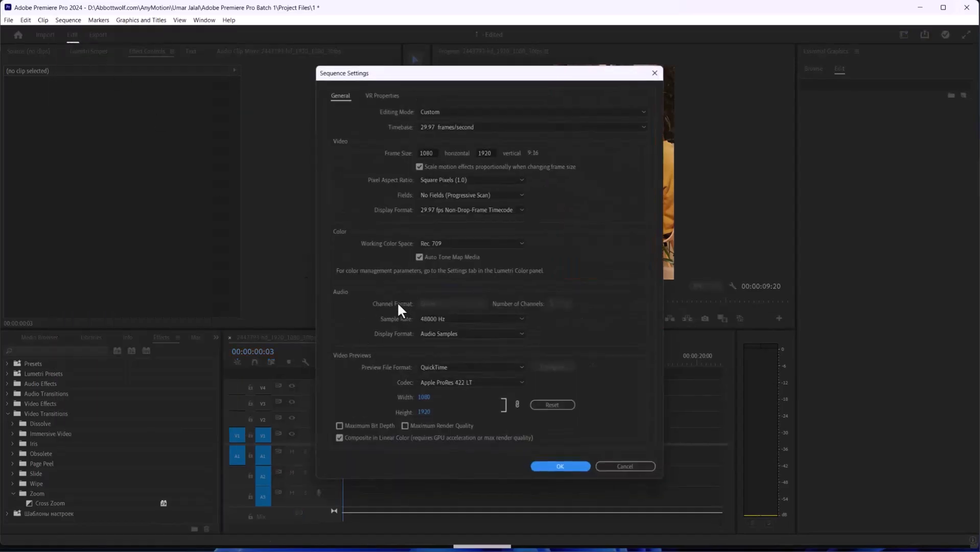
mouse_move(383, 366)
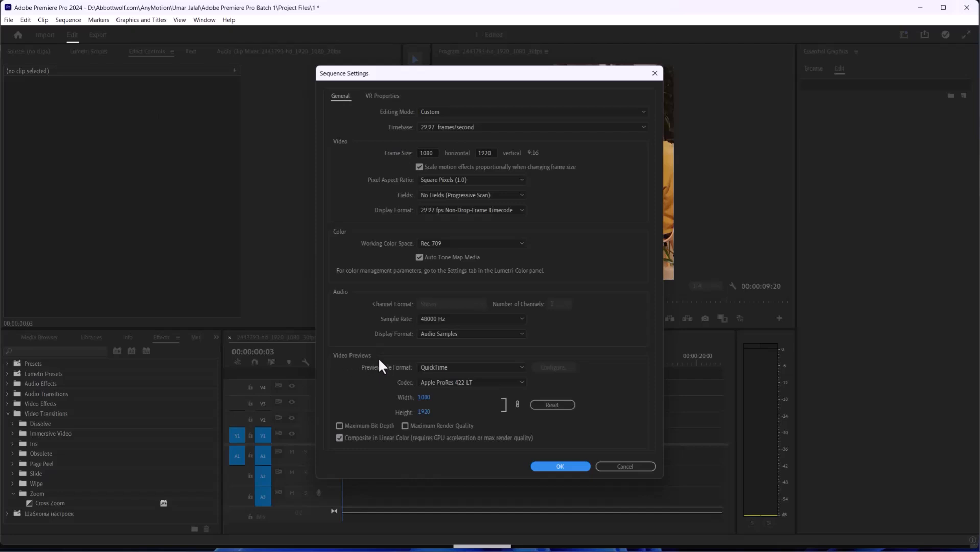